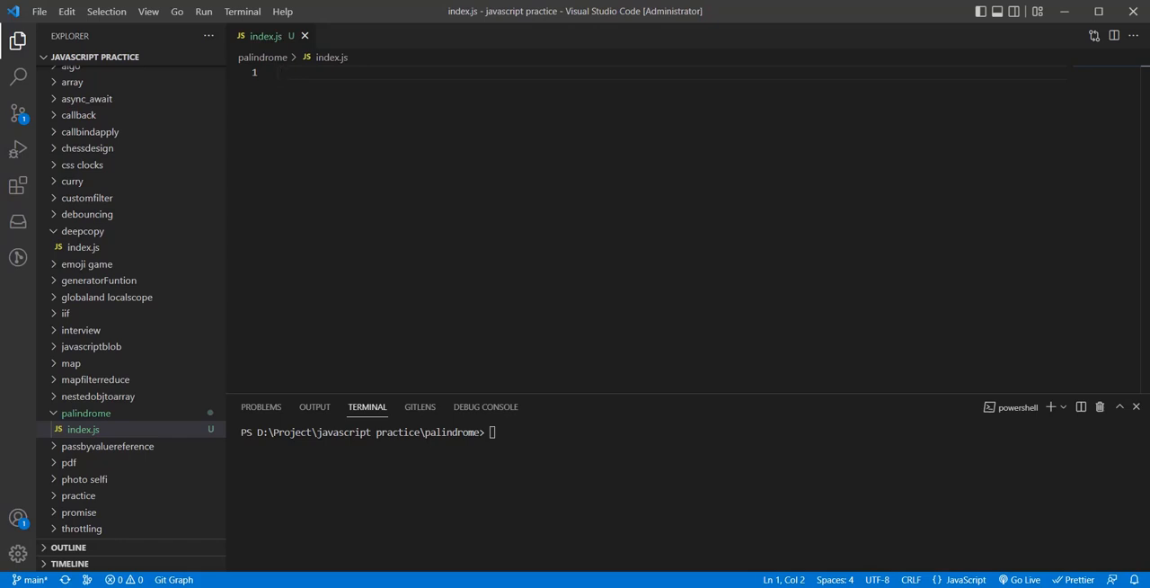
- Start index.js with an empty palindrome(string) function stub below a comment line
text(function)
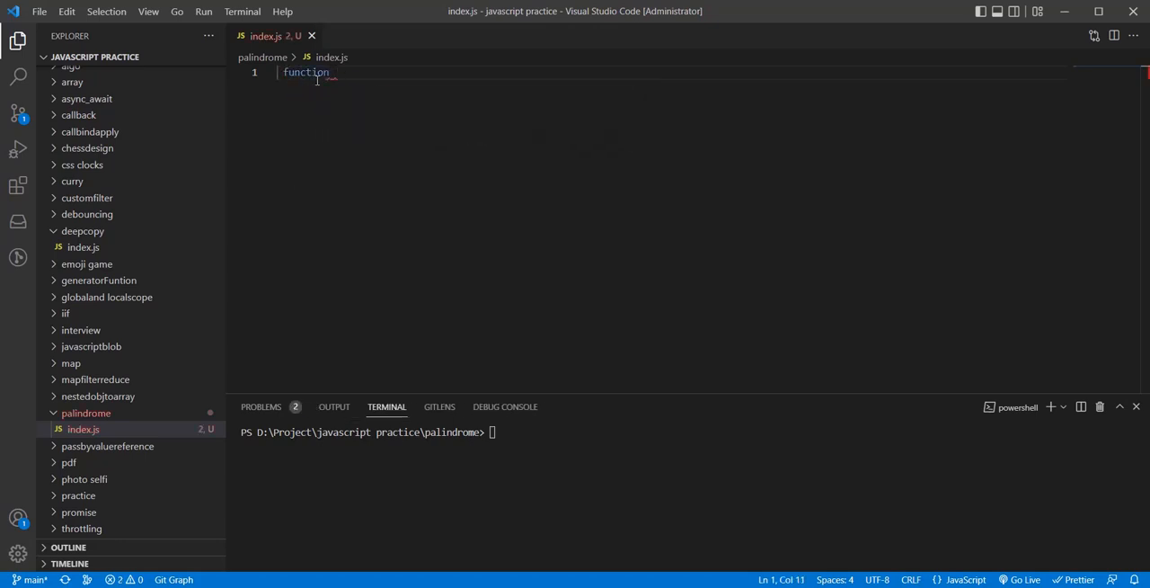
text(palindrome(string) {)
text(//)
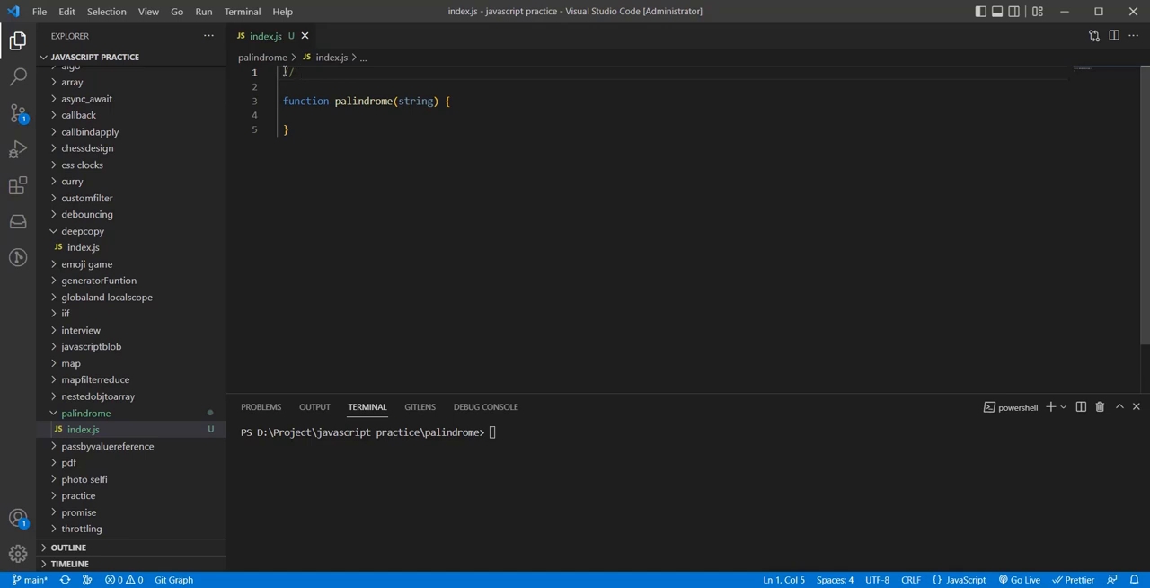
- Add comments 'dad is palindrome' and 'ravichandran is not palindrome' above the function
text(da)
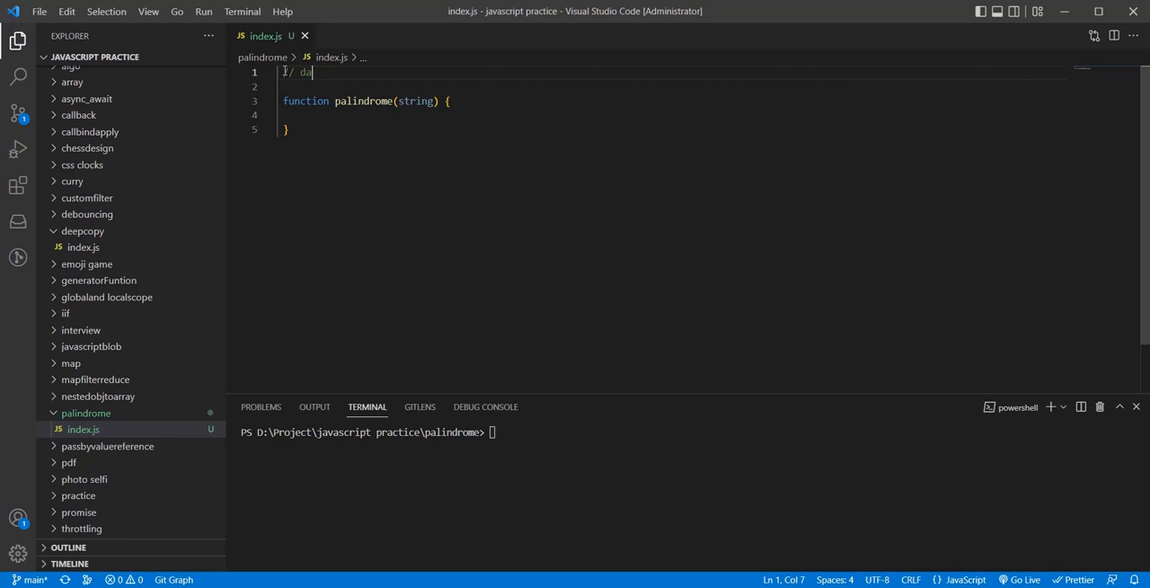
text(d)
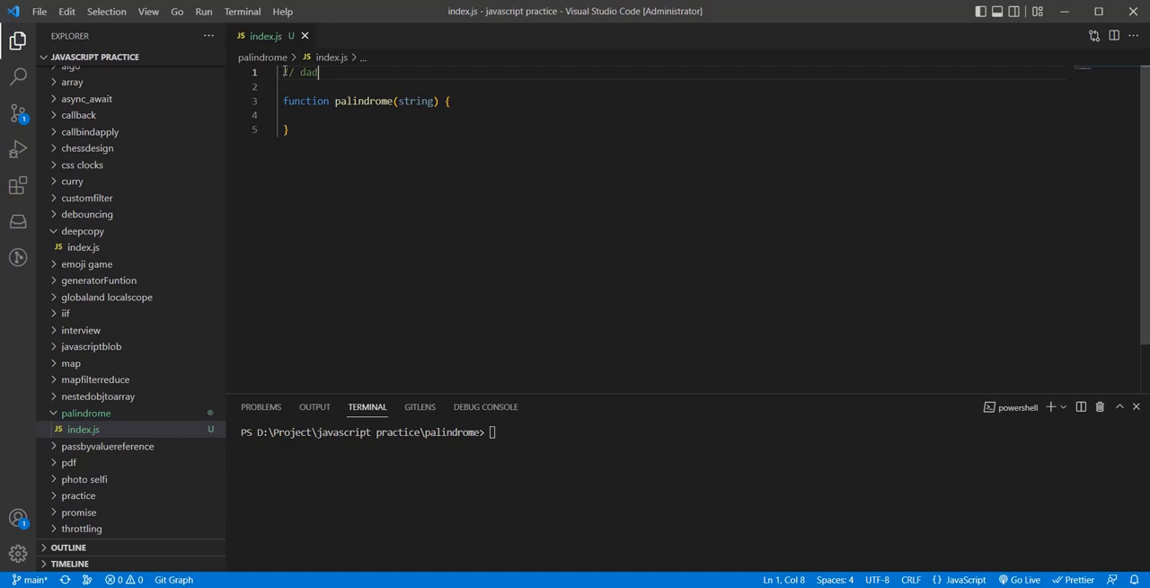
key(Enter)
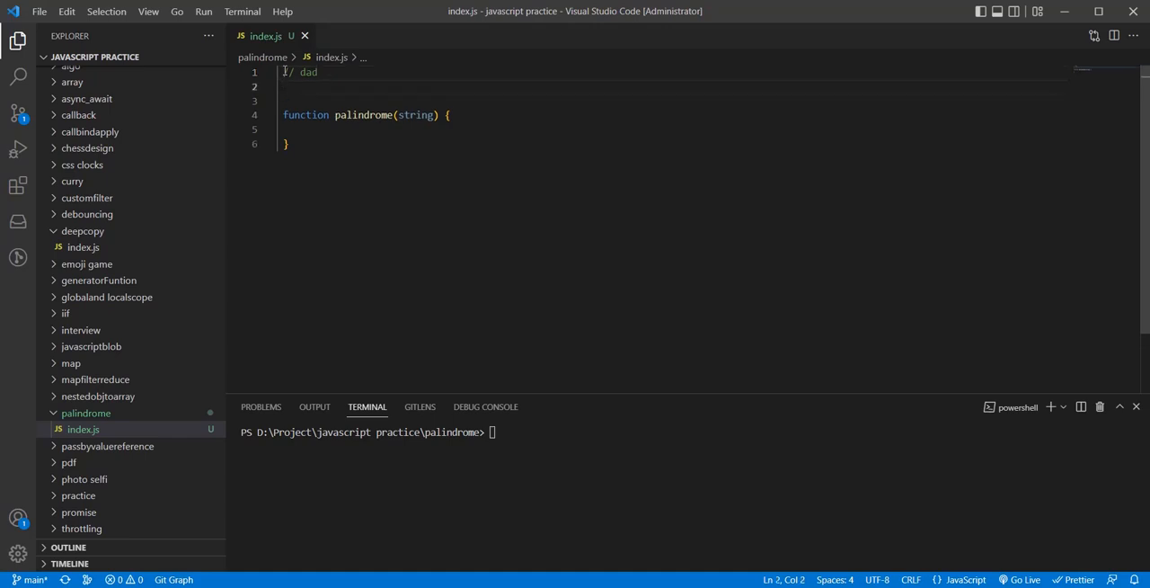
text(//)
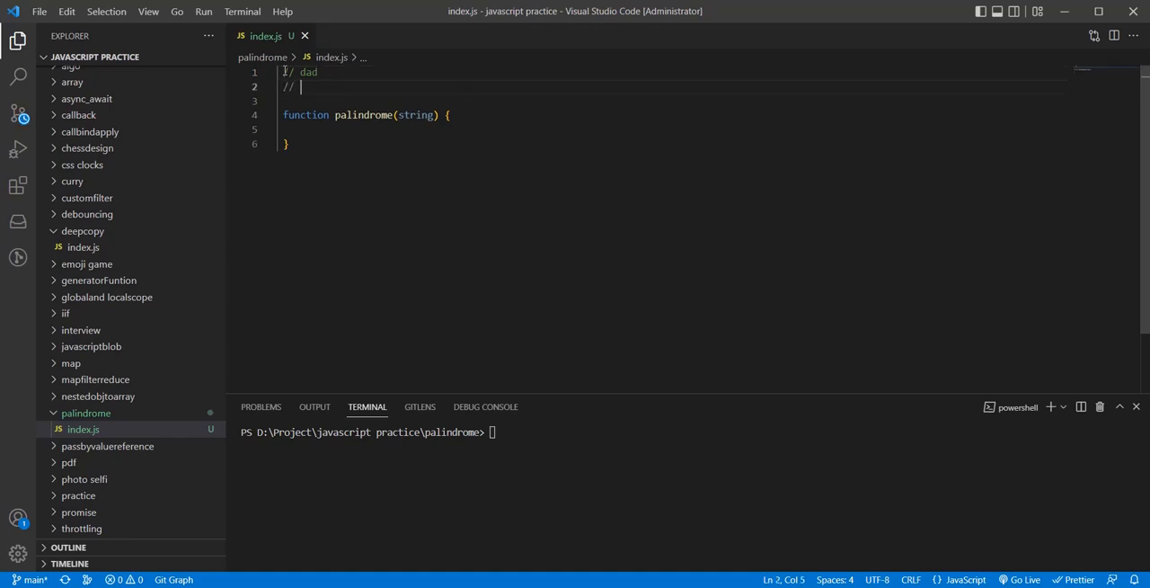
text(ravichandran)
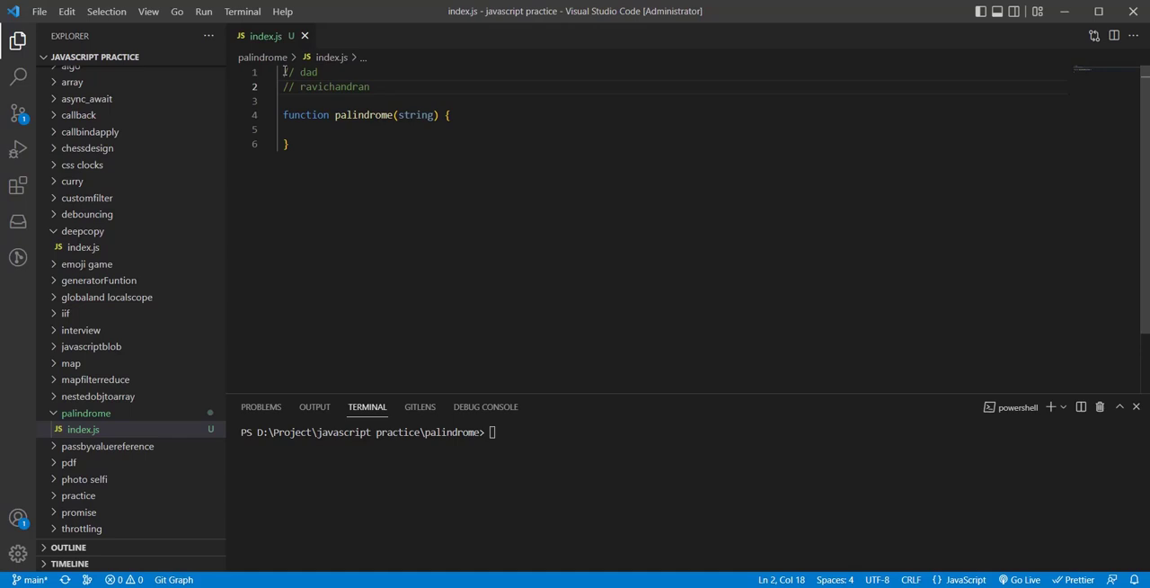
text(is not palindrome)
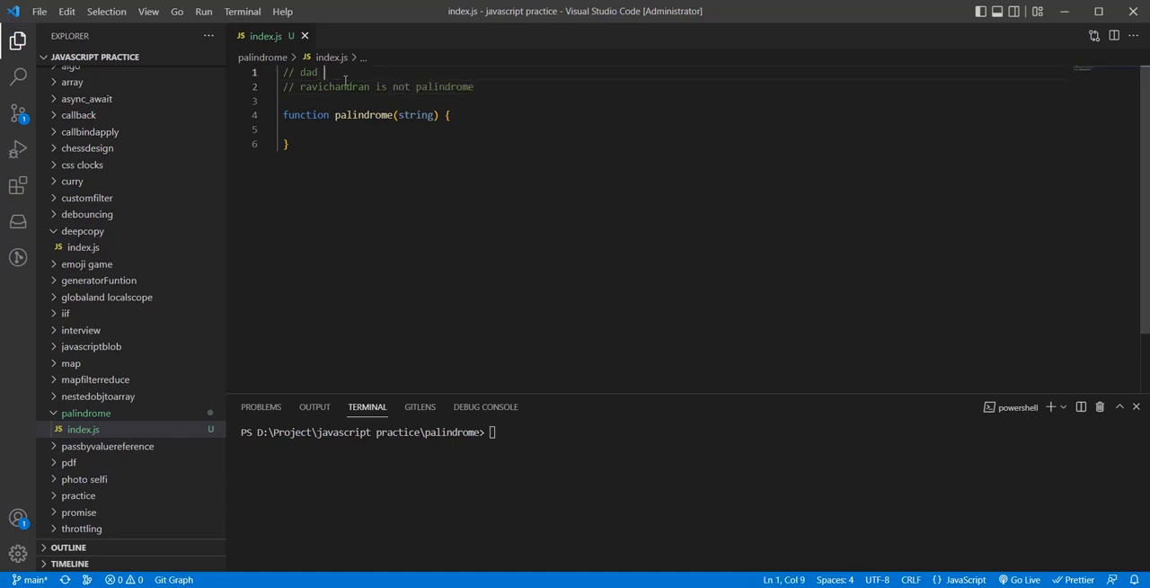
text(is palindrome)
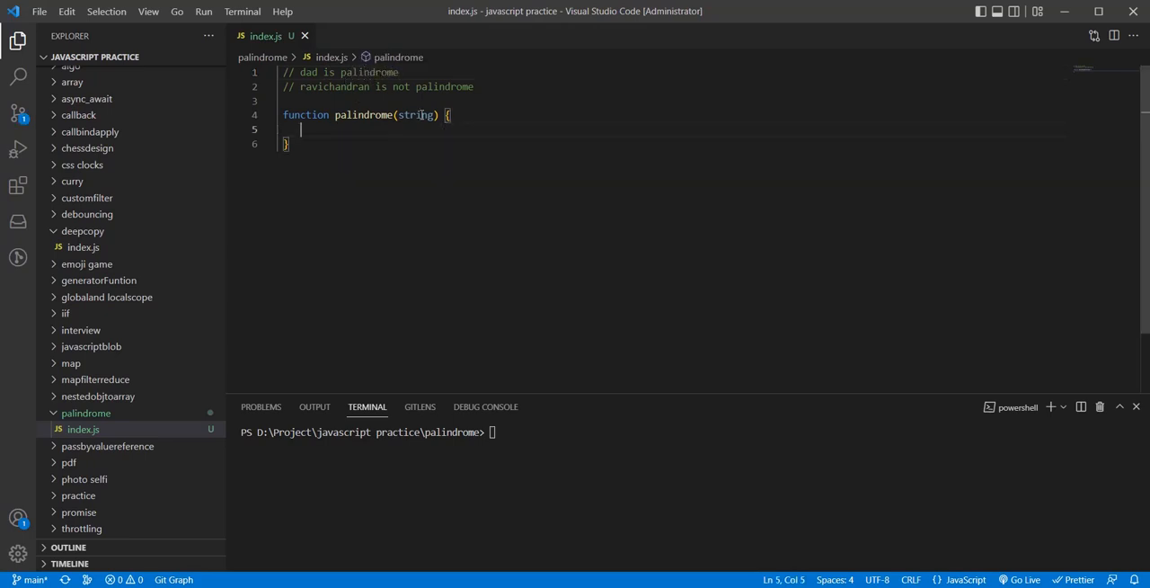
- Declare const len = string.length inside the palindrome function
double_click(414, 114)
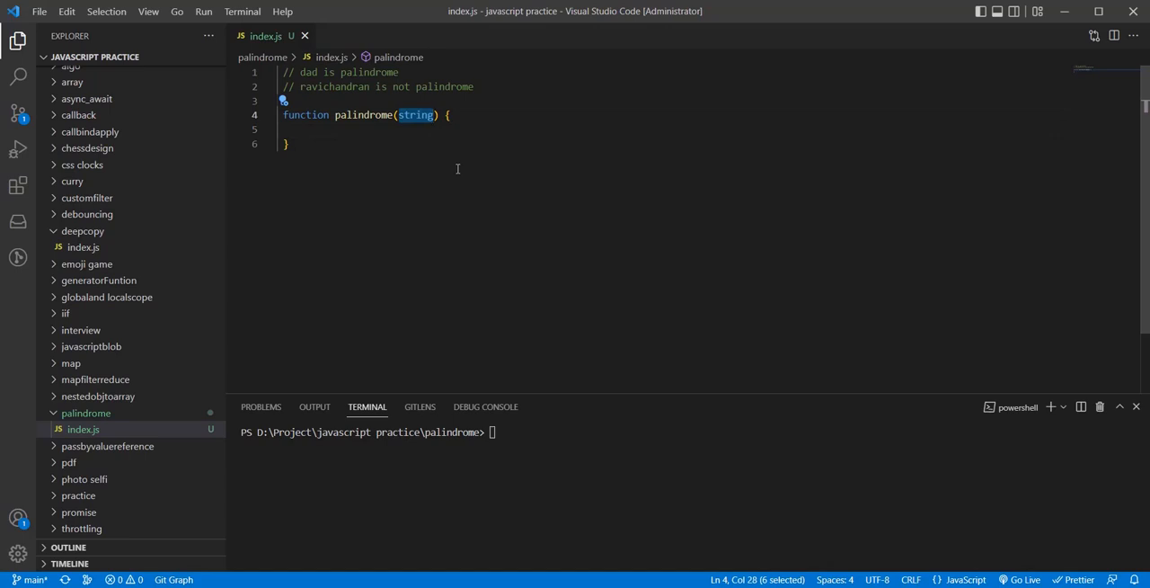
text(cons)
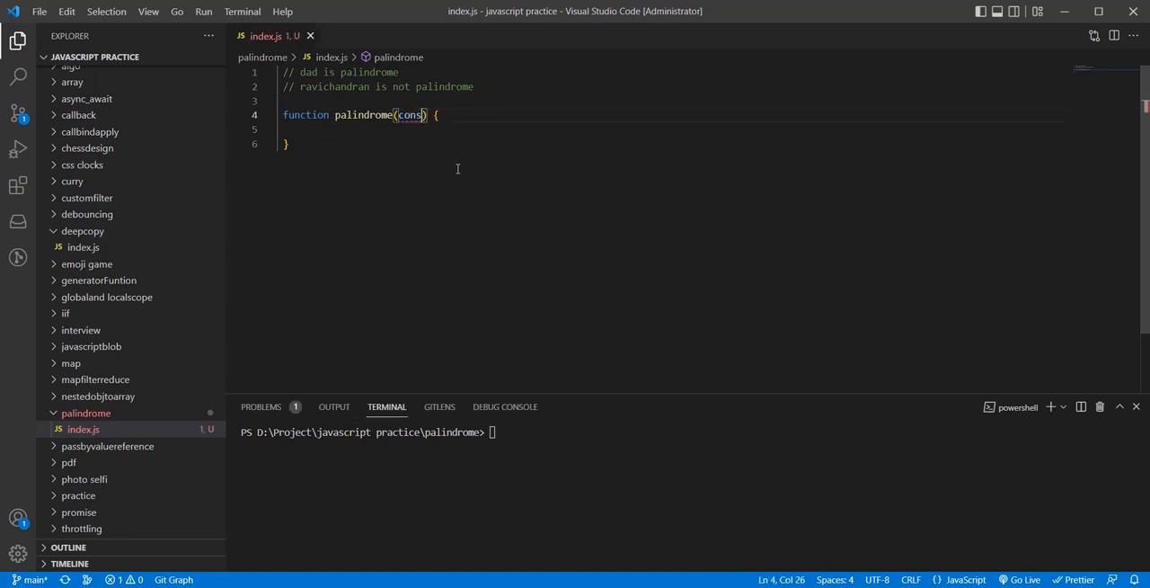
text(string)
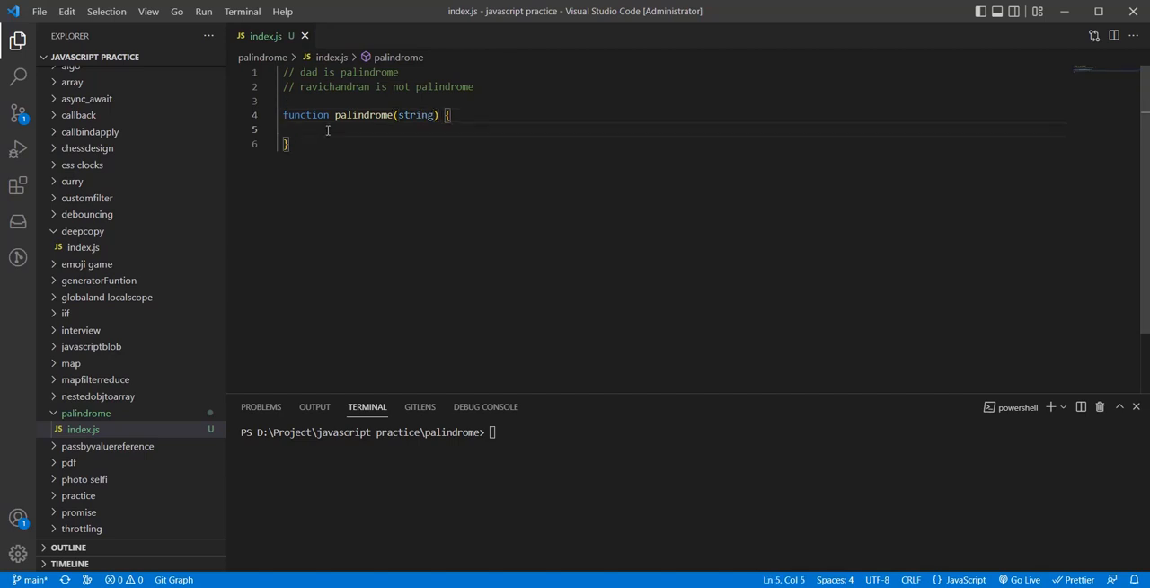
text(const len =)
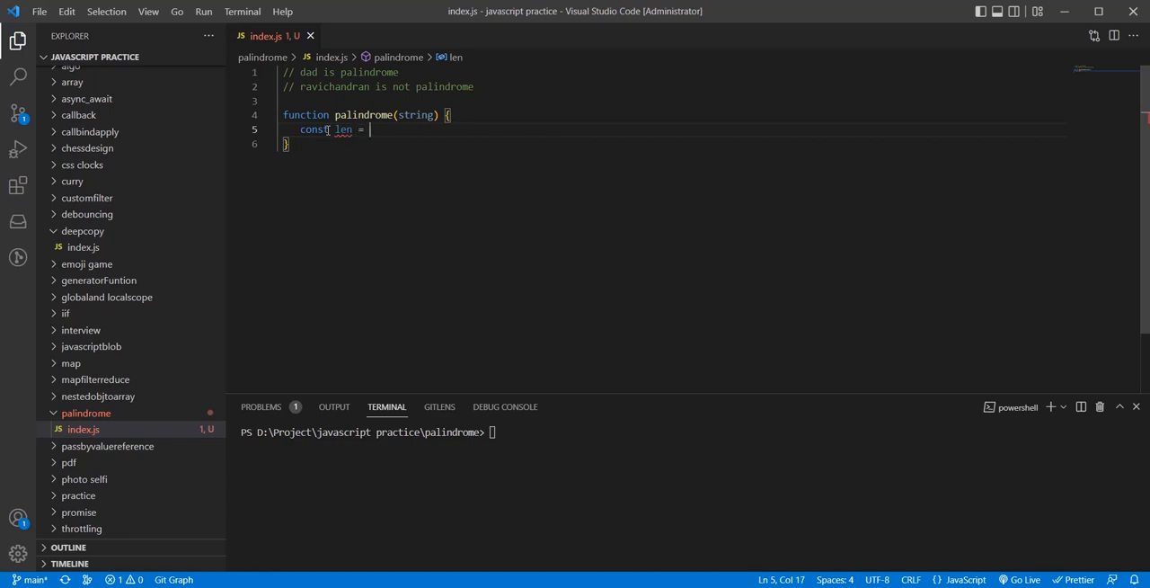
text(string.length)
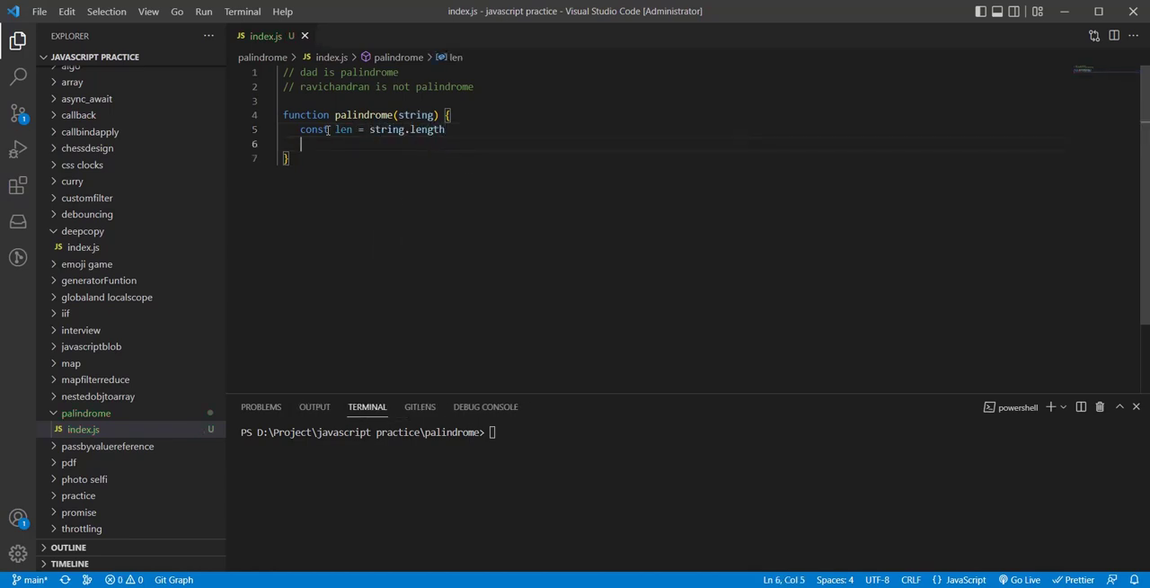
- Insert a for loop from 0 to len and begin an if statement inside it
text(for)
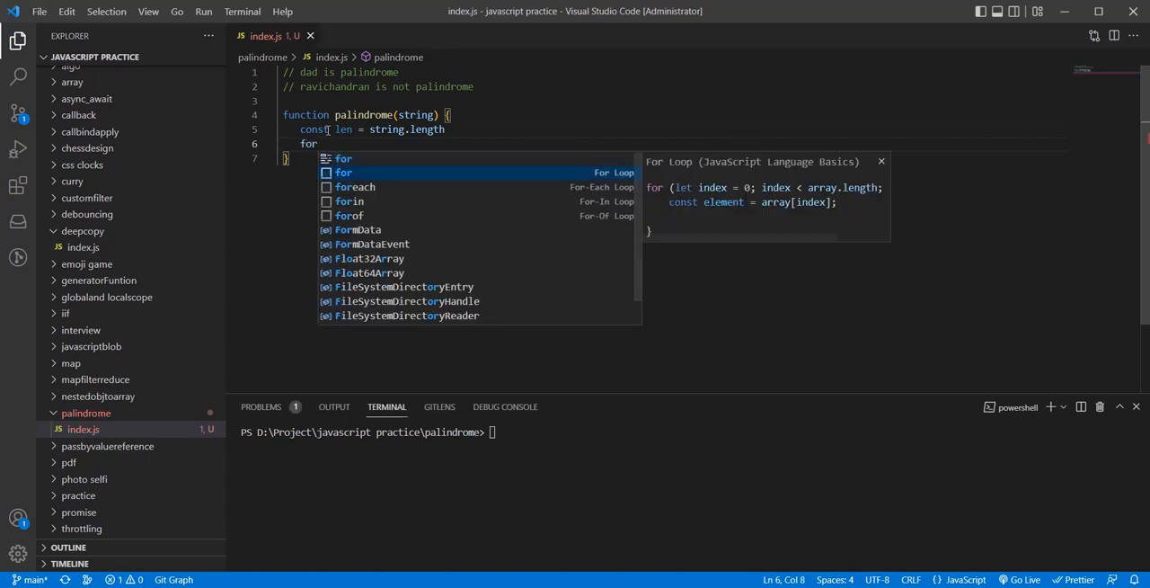
click(342, 171)
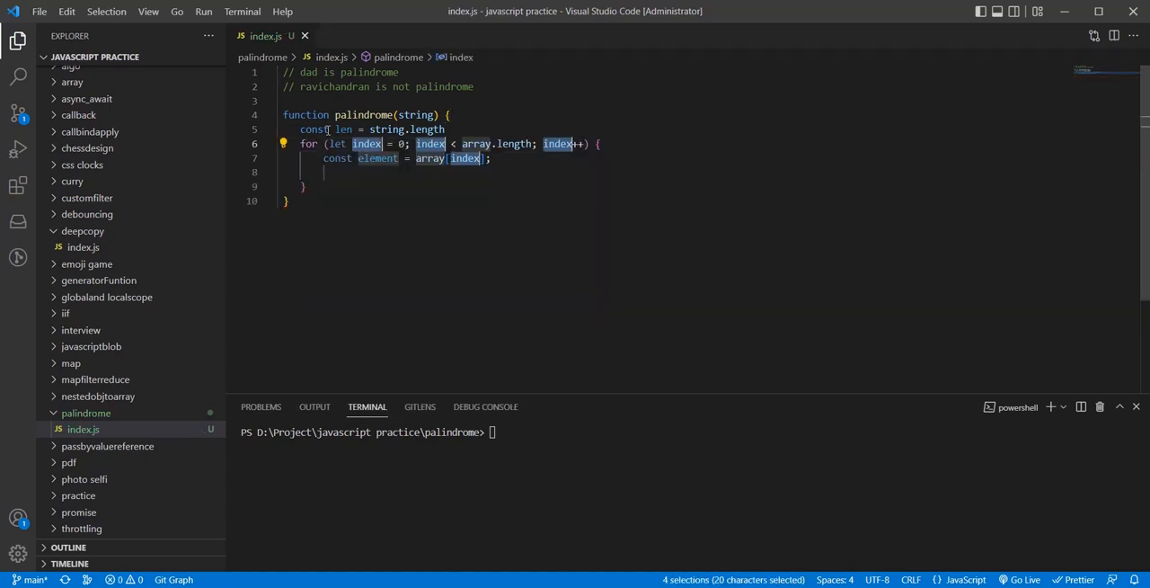
double_click(343, 129)
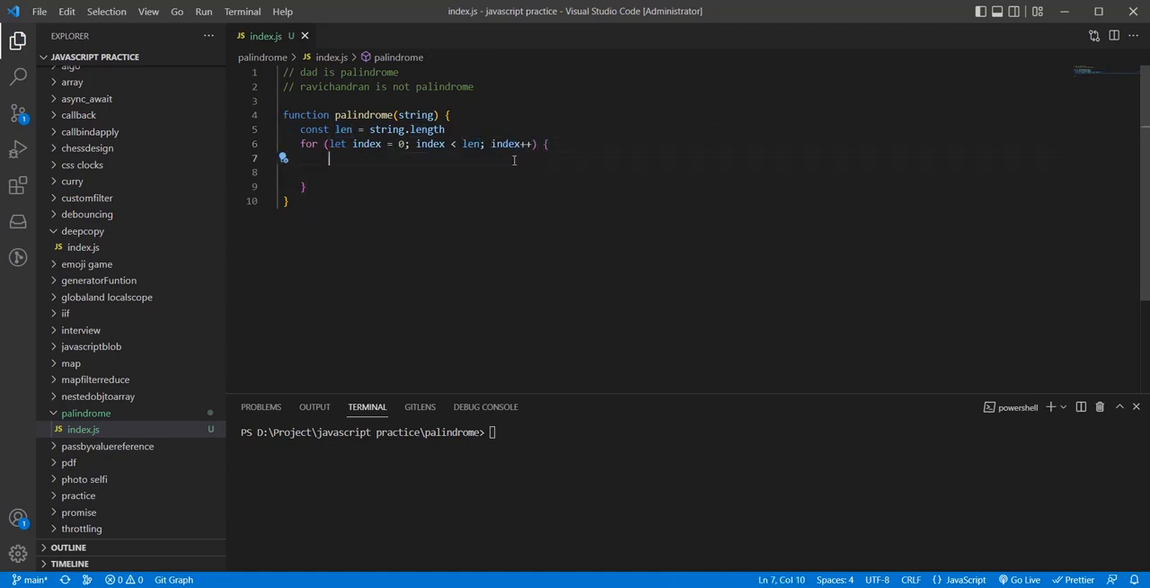
text(if()
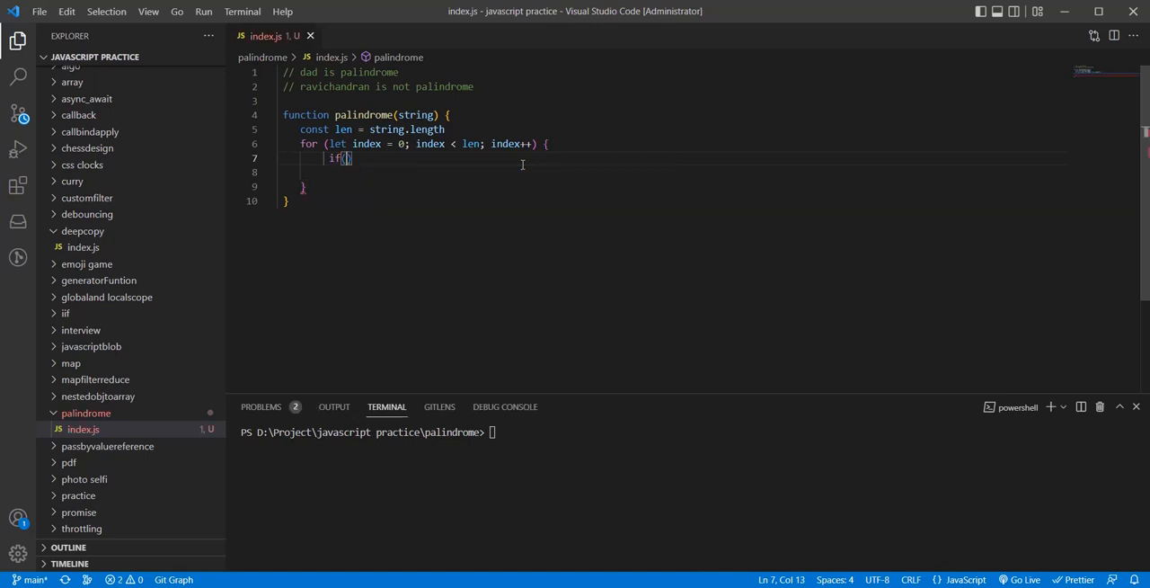
- Write the if condition string[index] !== string[len - 1 - index]
text(string[])
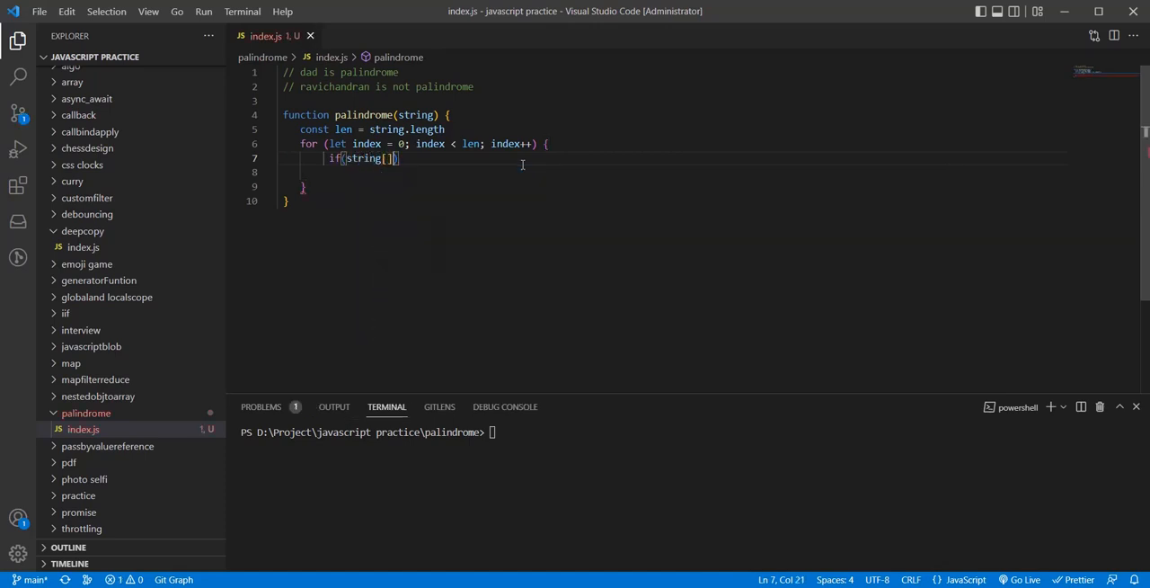
text(index)
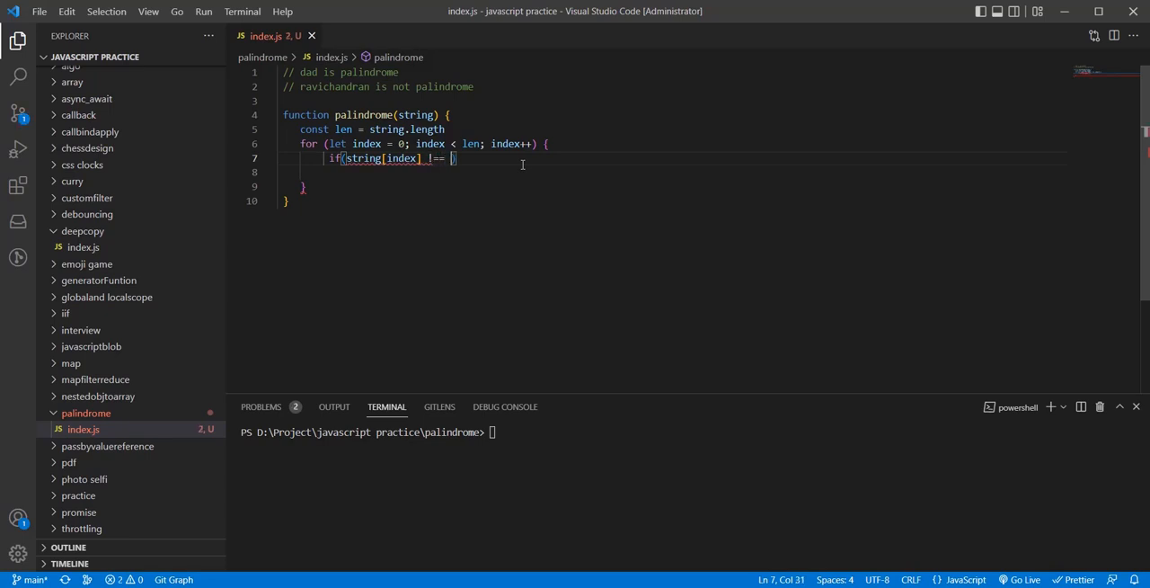
text(string)
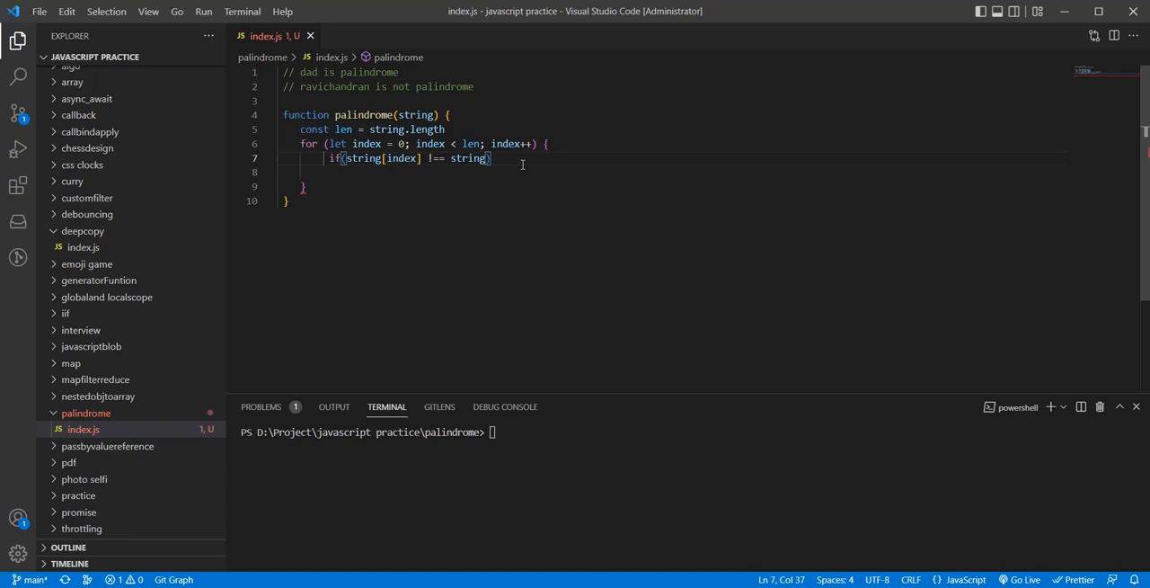
text([)
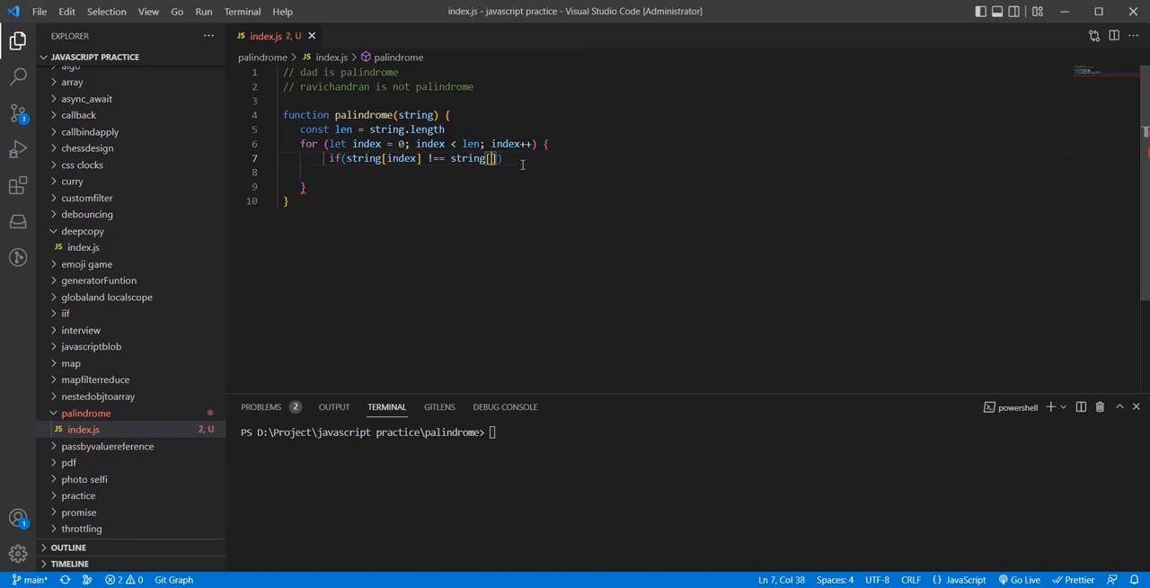
text(len -)
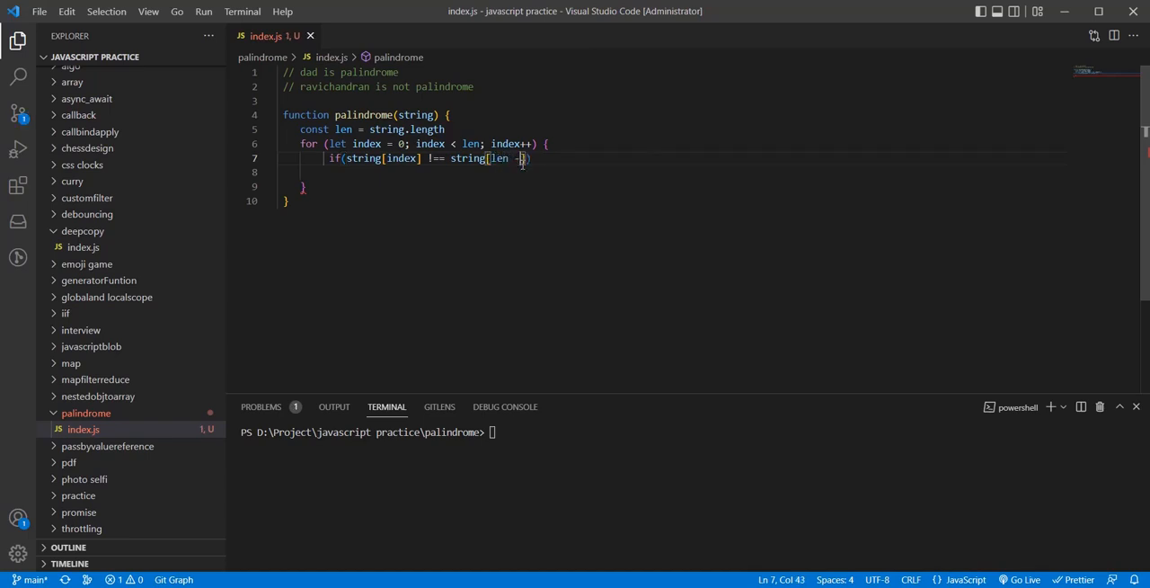
text(-1 -)
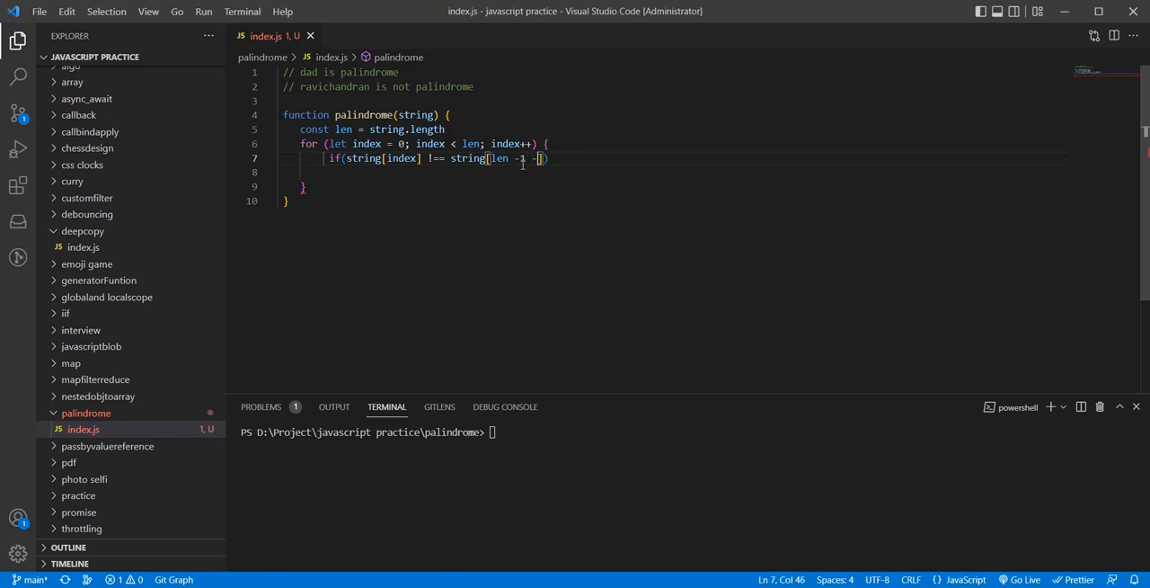
text(index)
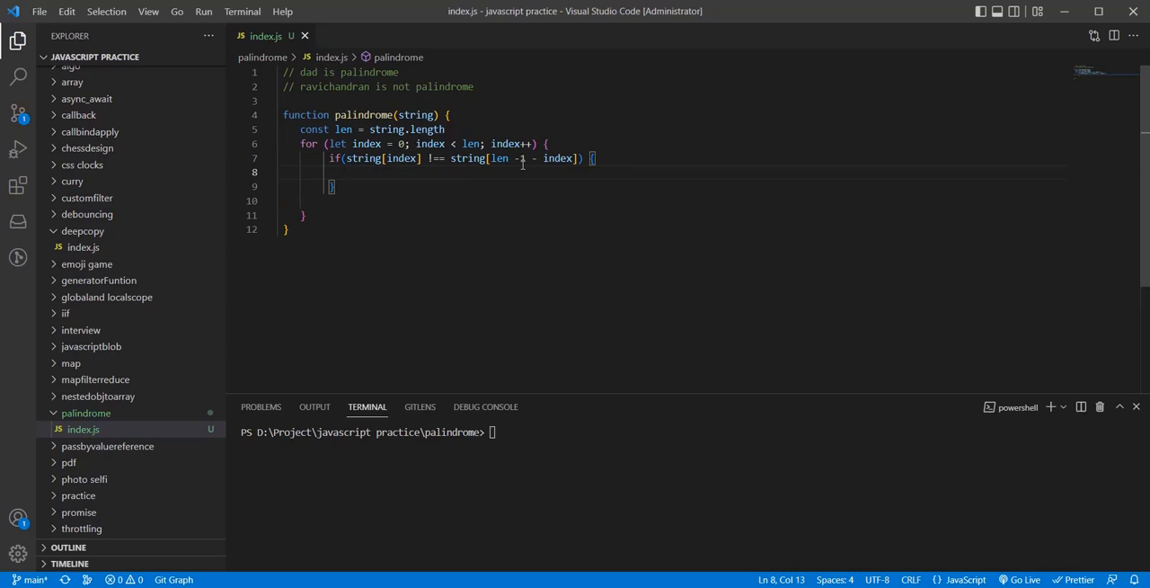
- Inside the if block, return string + " is not palindrome"
text(returnr)
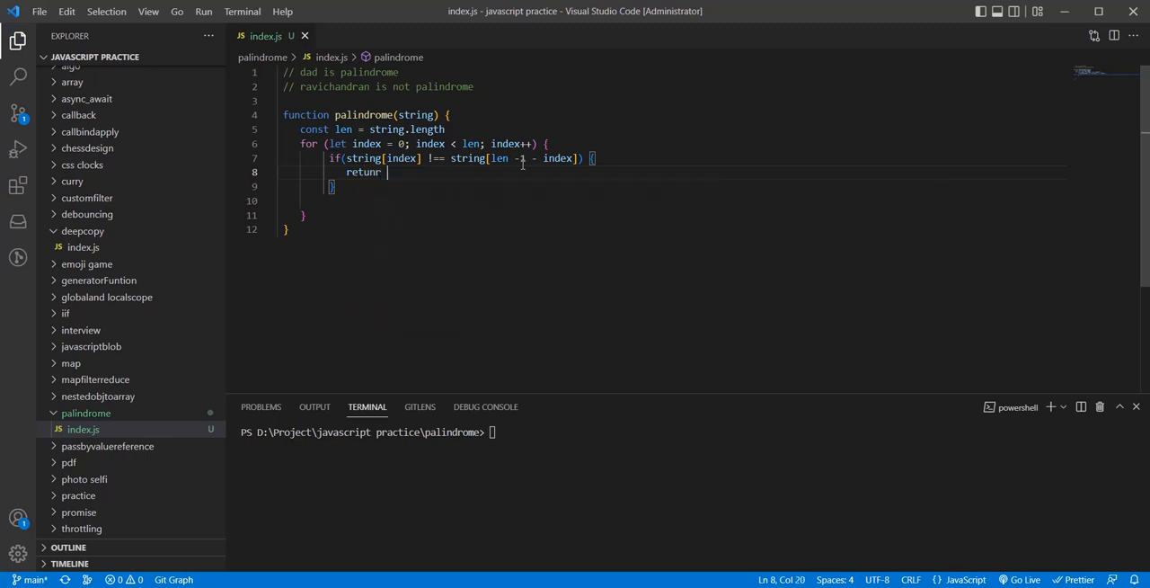
text(")
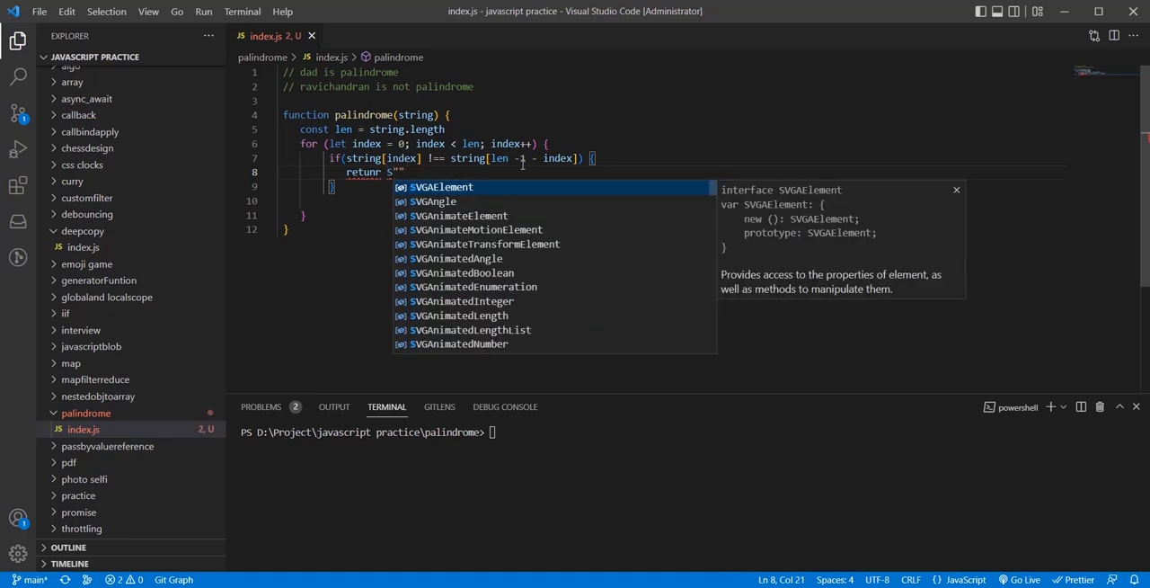
text(tring +)
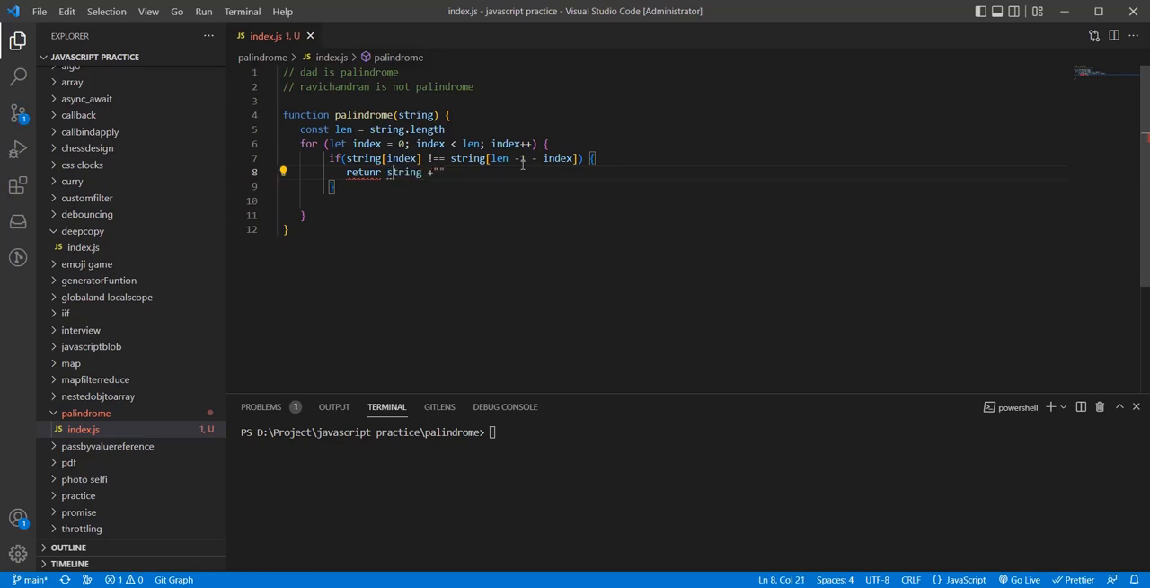
text(")
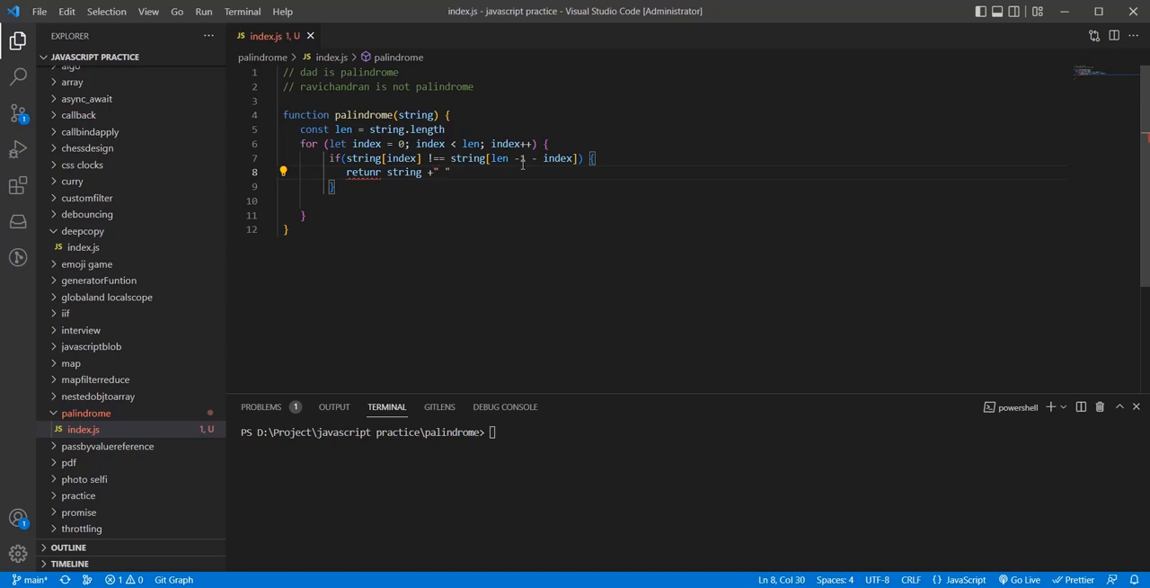
text(is not pal)
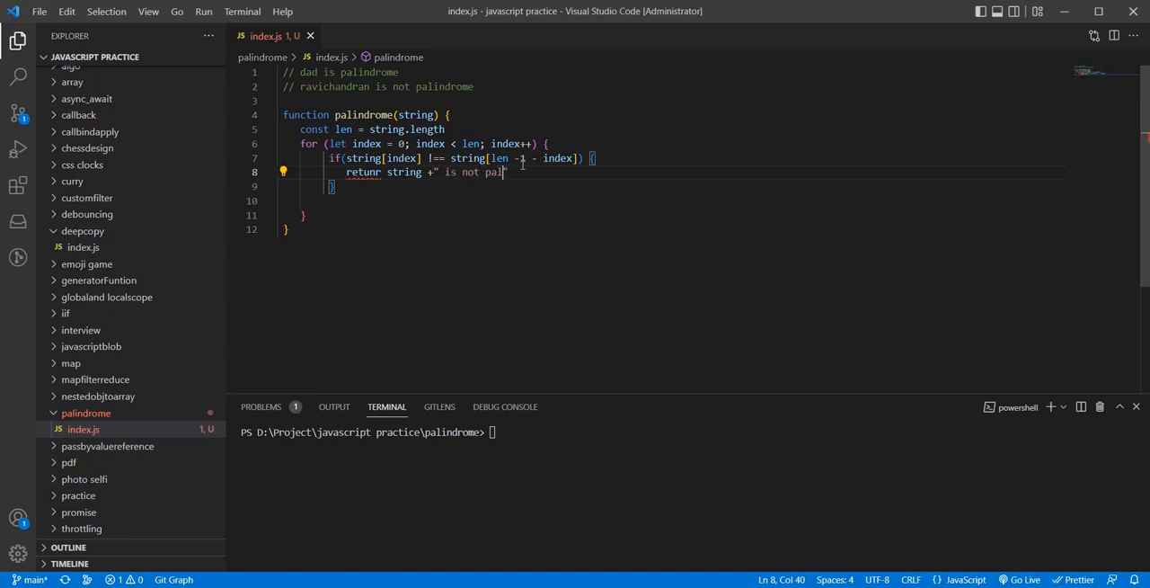
text(indrome)
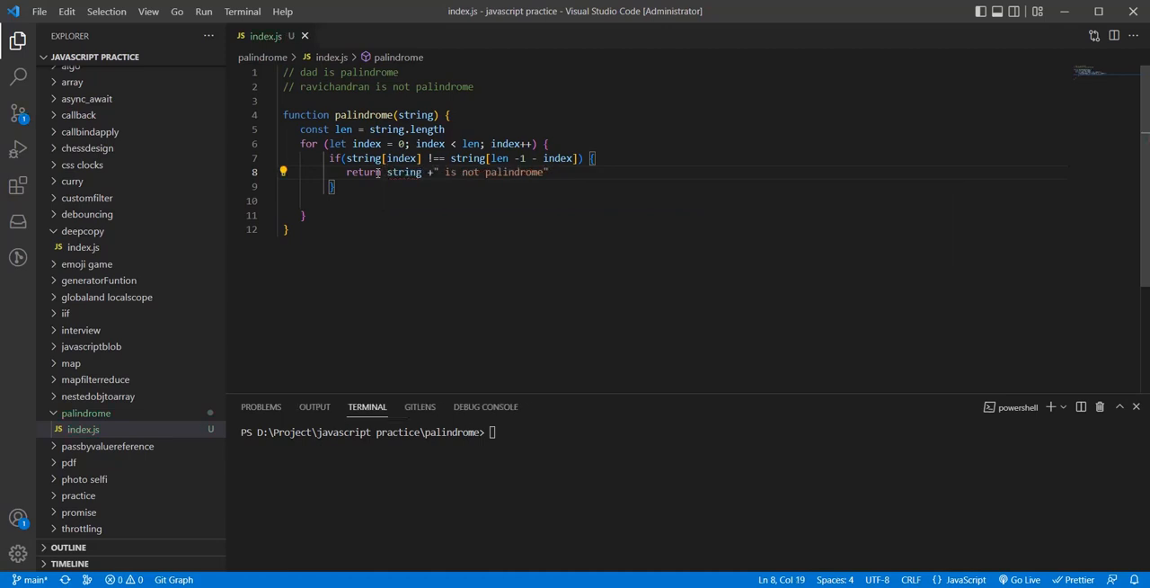
- After the loop, return string + "is palindrome" and add a console.log(); line below
click(306, 215)
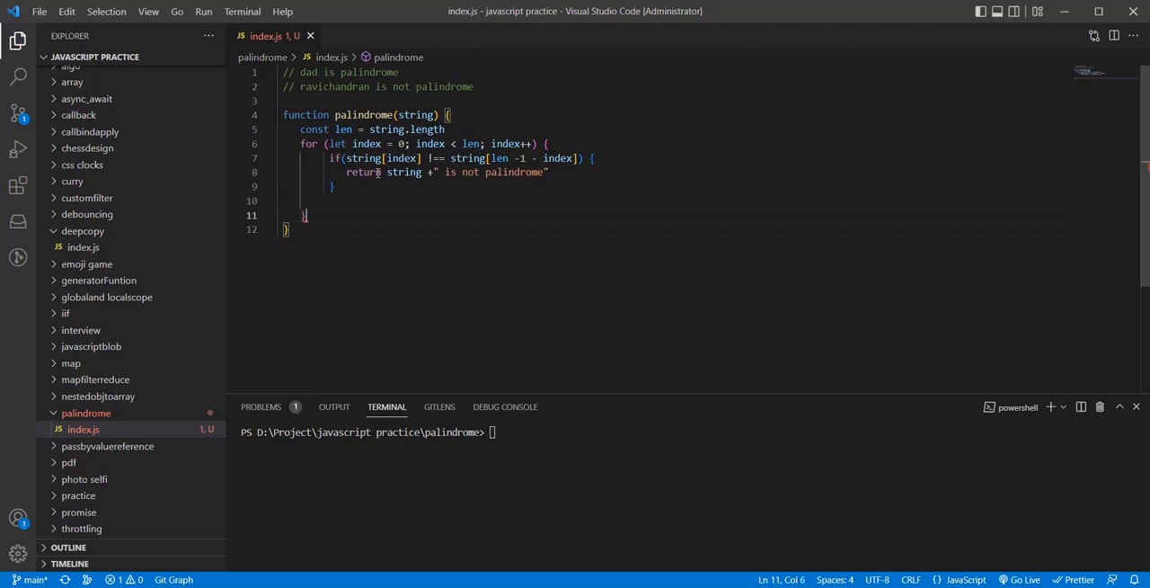
key(Enter)
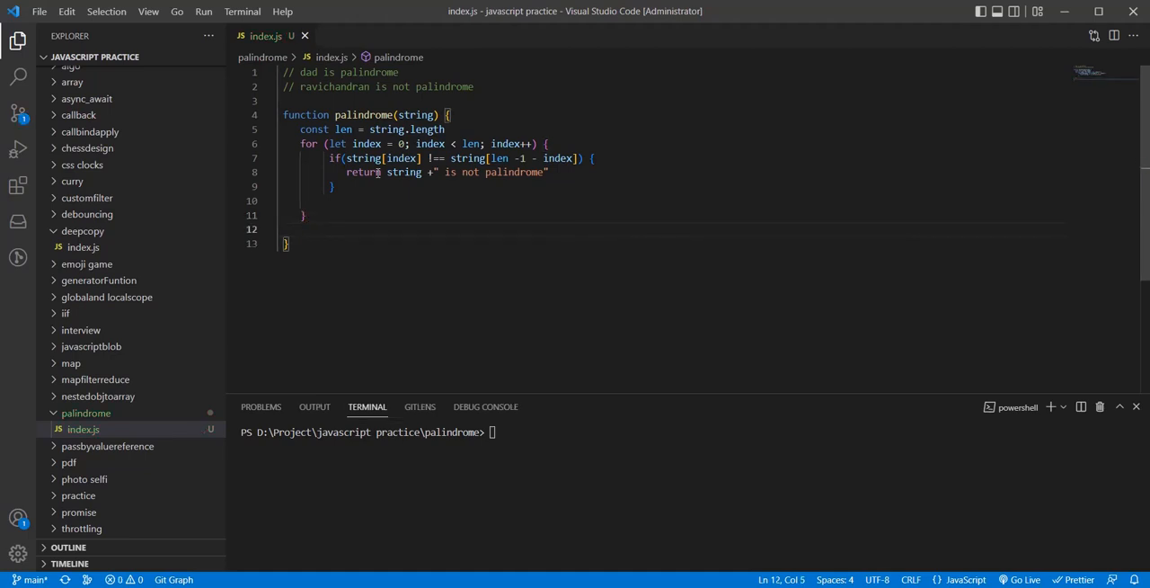
text(return)
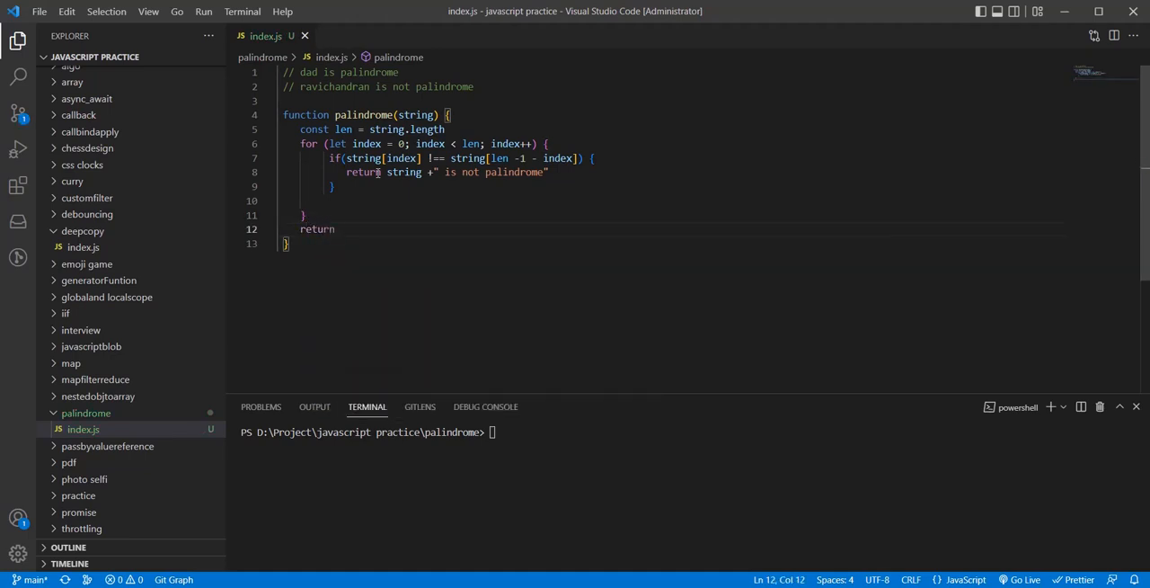
text(string)
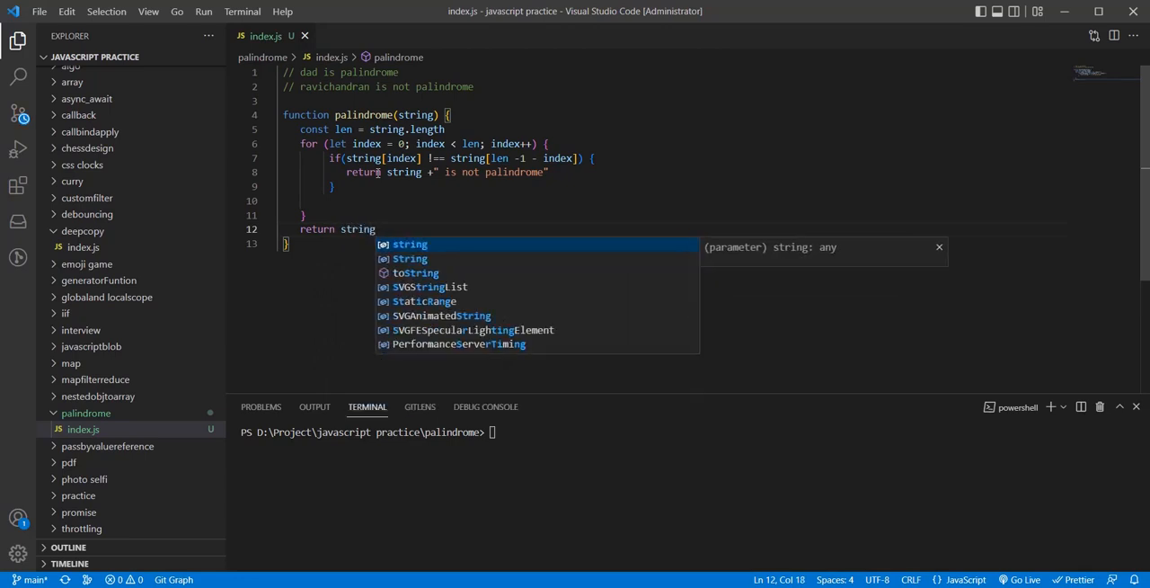
text(+ ")
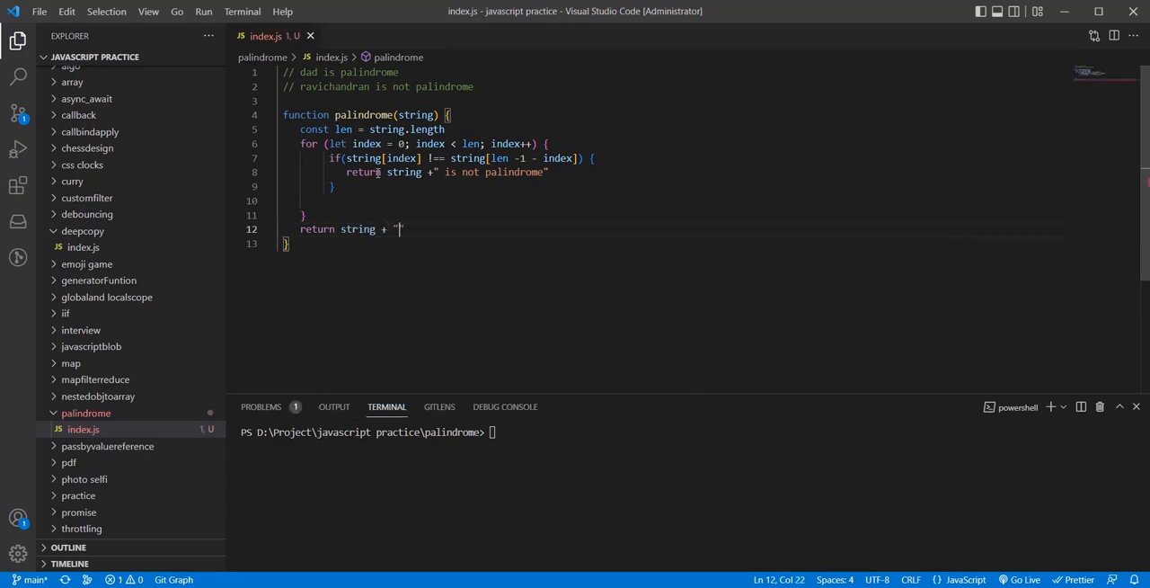
text(is palin)
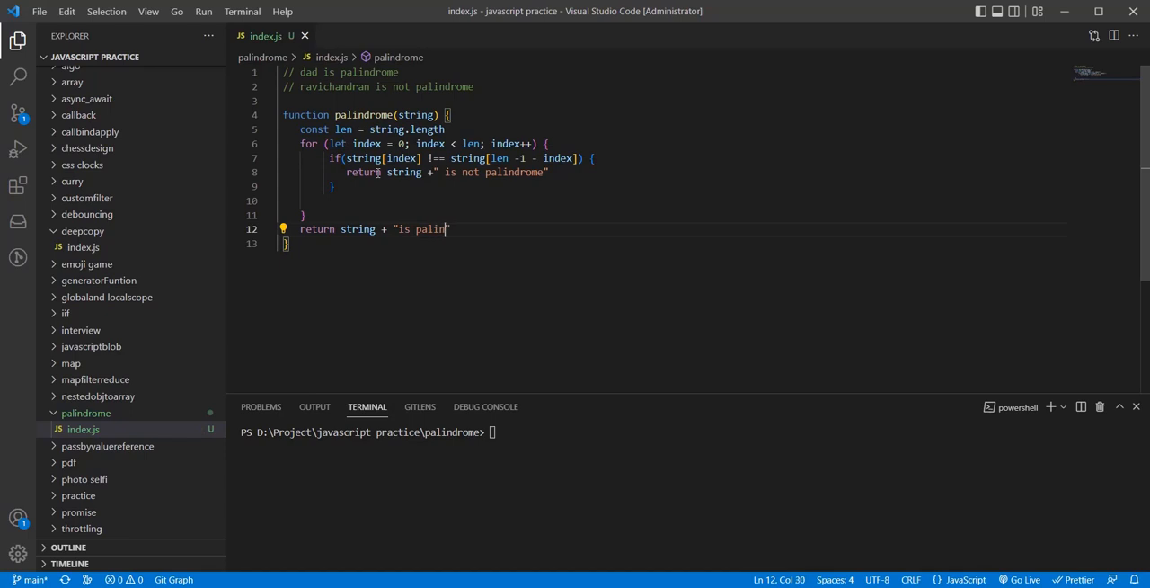
text(drome")
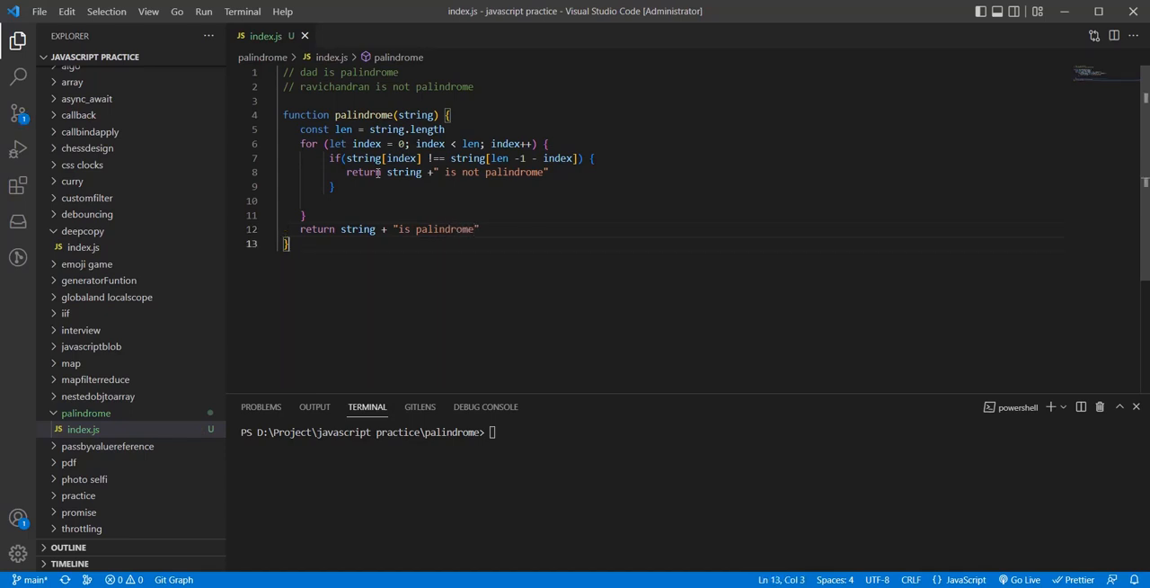
text(console.log();)
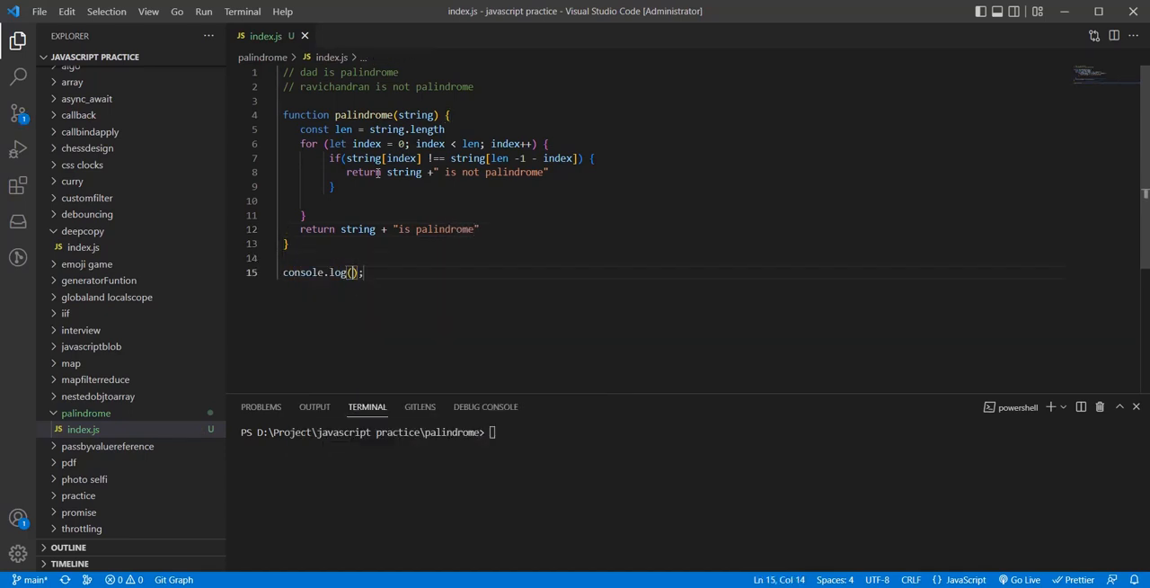
- Log palindrome("dad") and run node .\index.js in the terminal
text(palindrome()
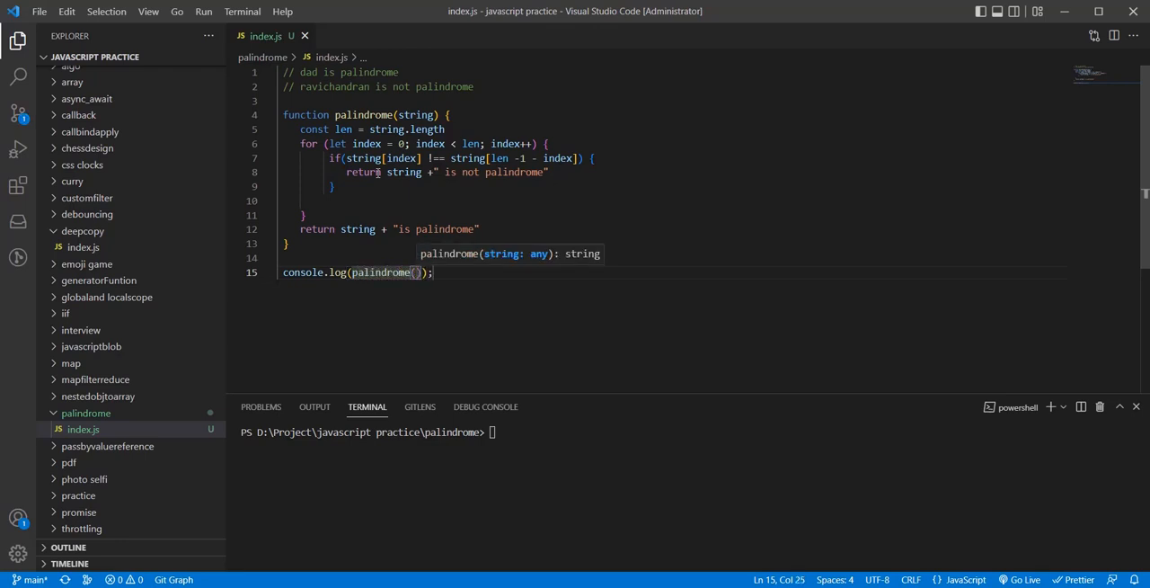
text("")
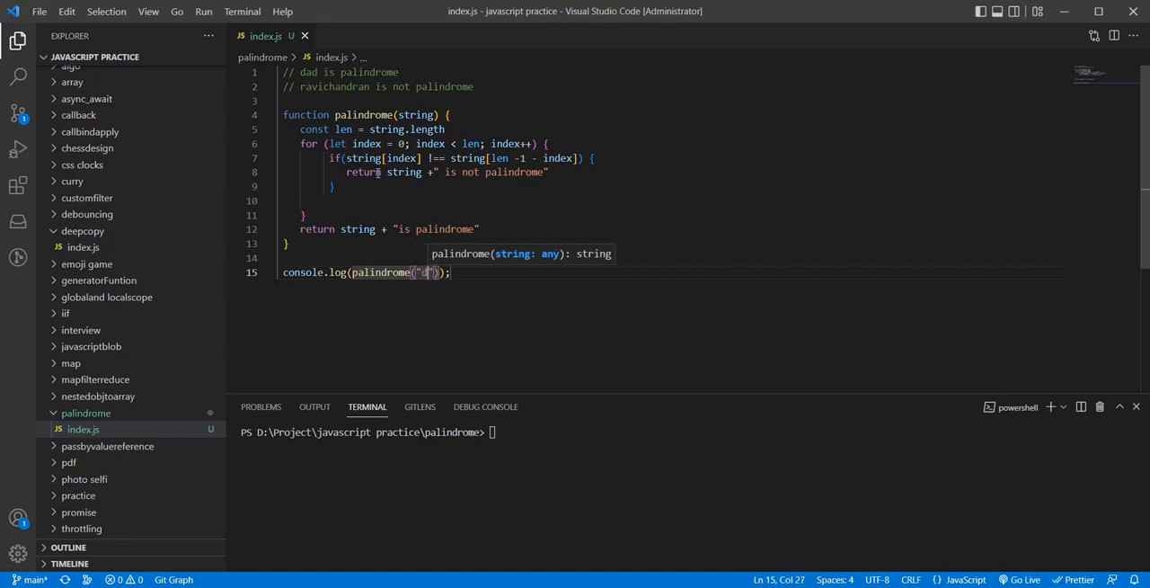
text(dad)
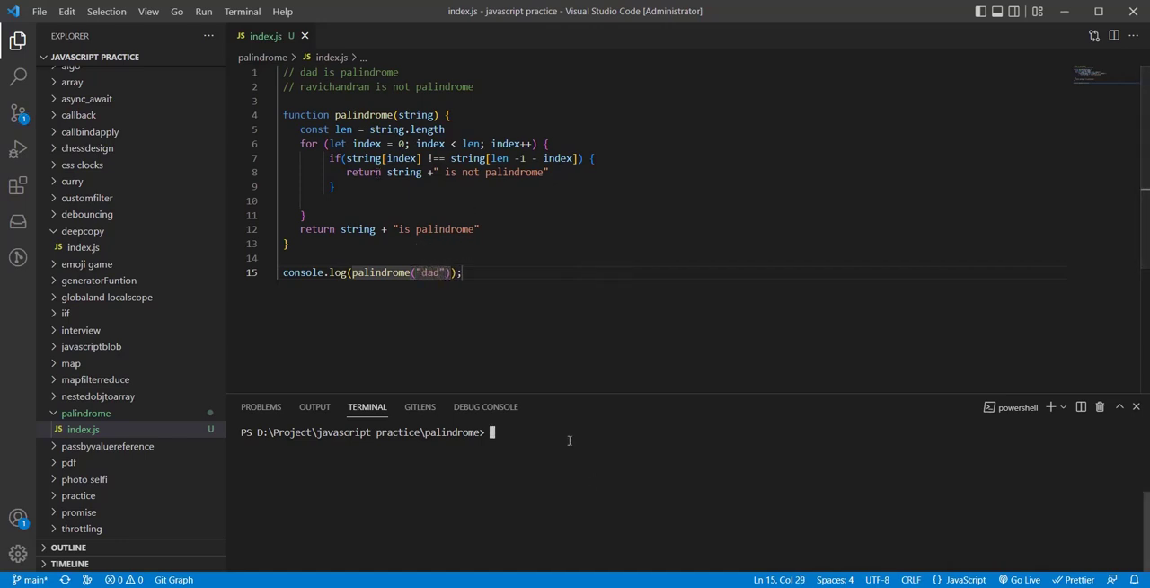
key(Return)
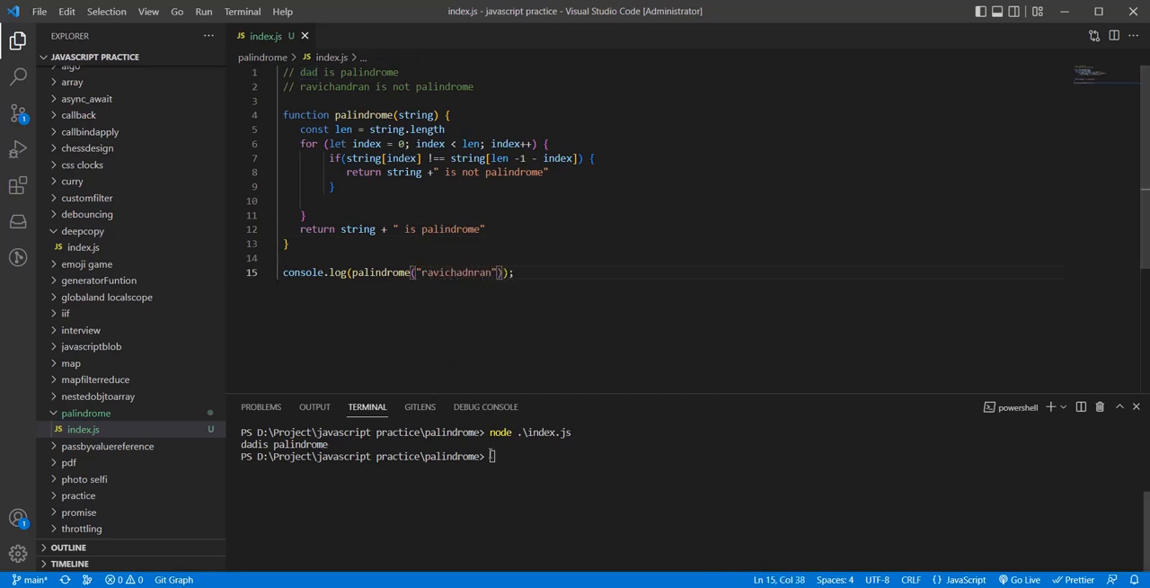
- Clear the terminal and change the test word to madam for a rerun
text(cls)
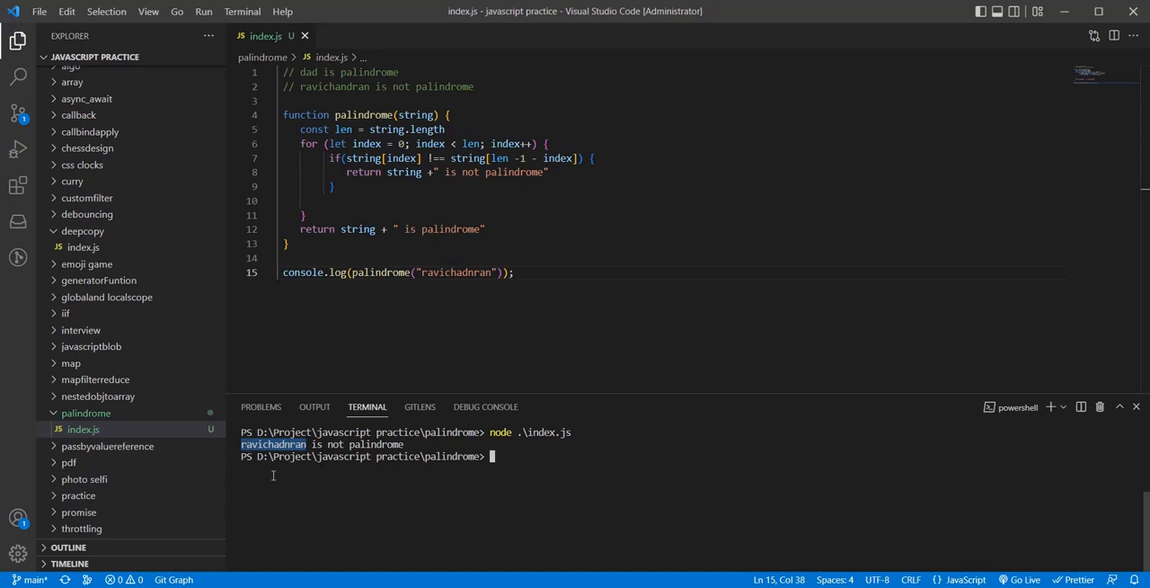
mouse_move(437, 279)
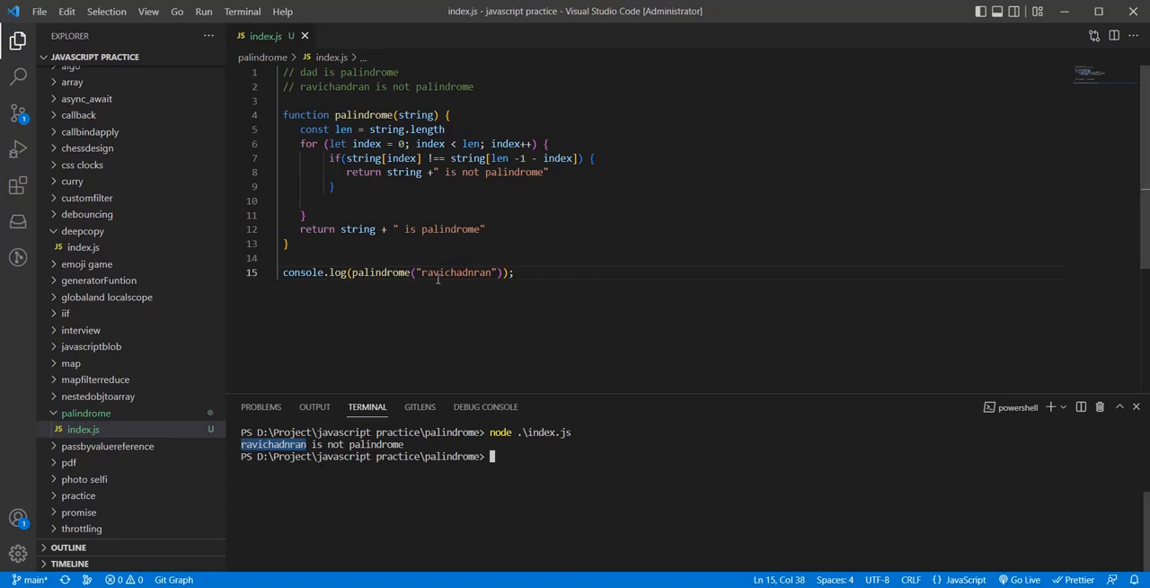
text(madam)
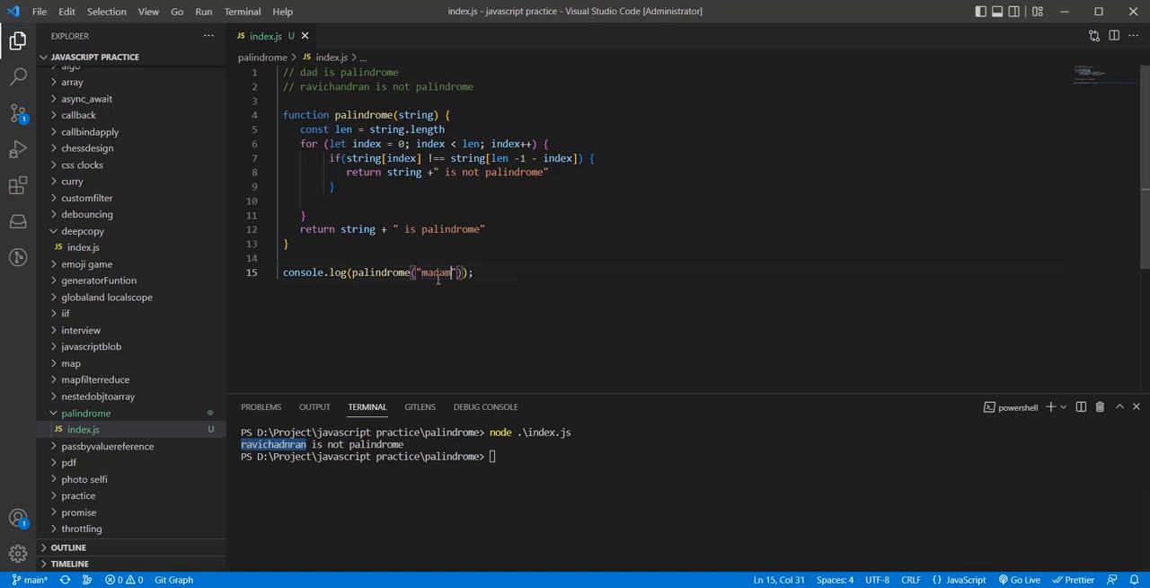
click(525, 459)
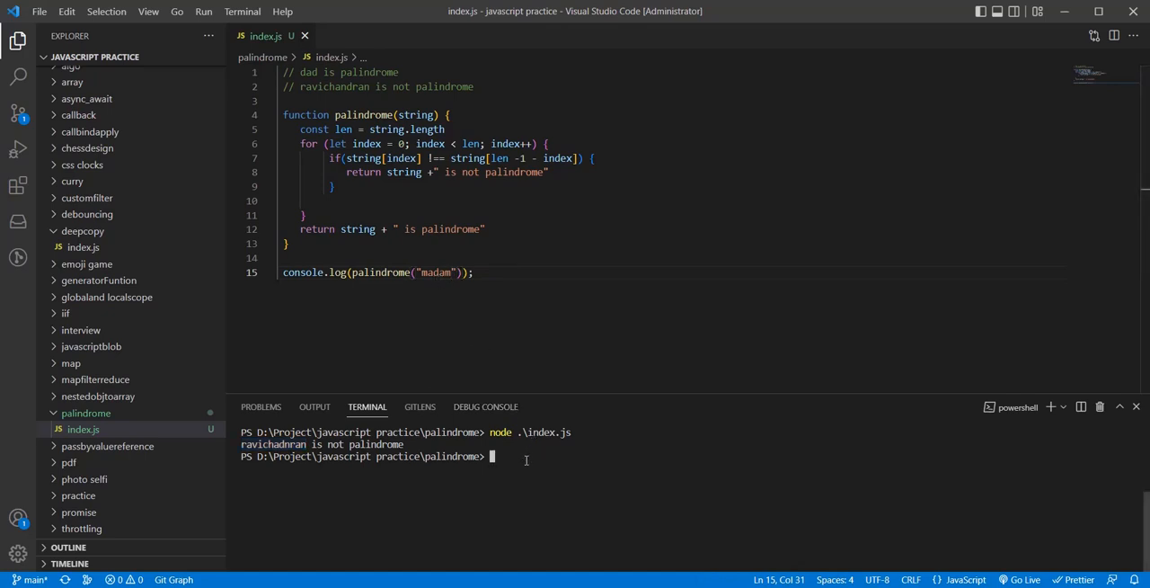